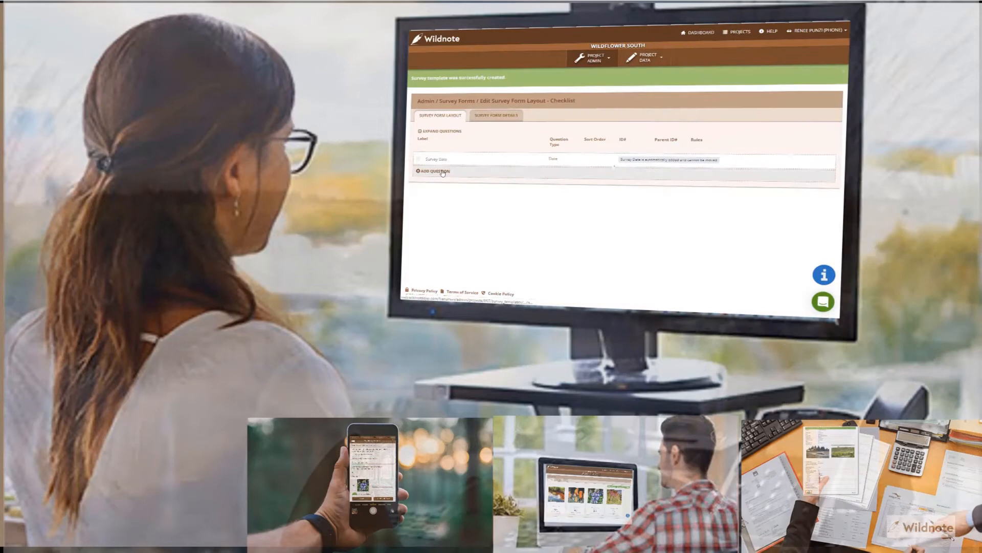
- Capture a new camera image of the orange-tinted water and use it as the survey photo
left_click(432, 172)
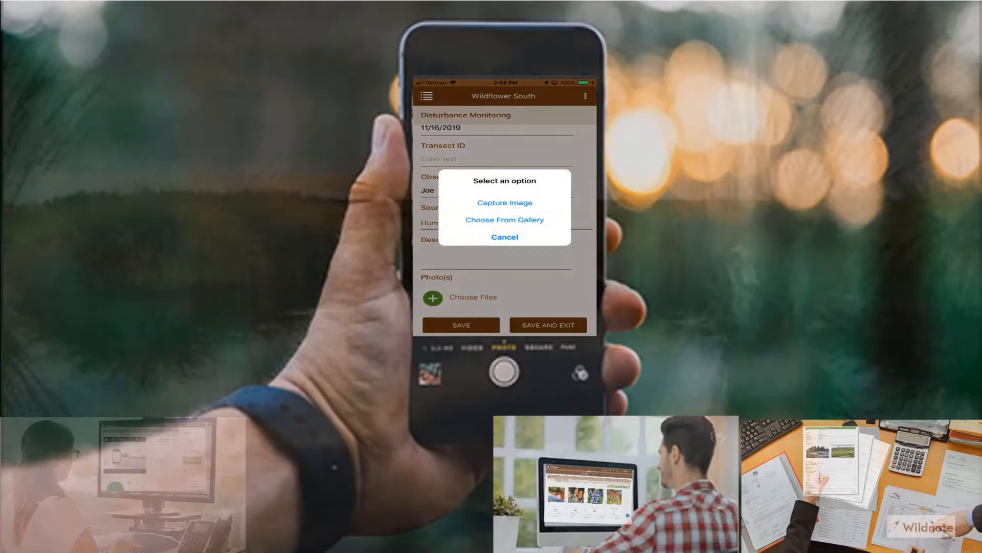
left_click(505, 202)
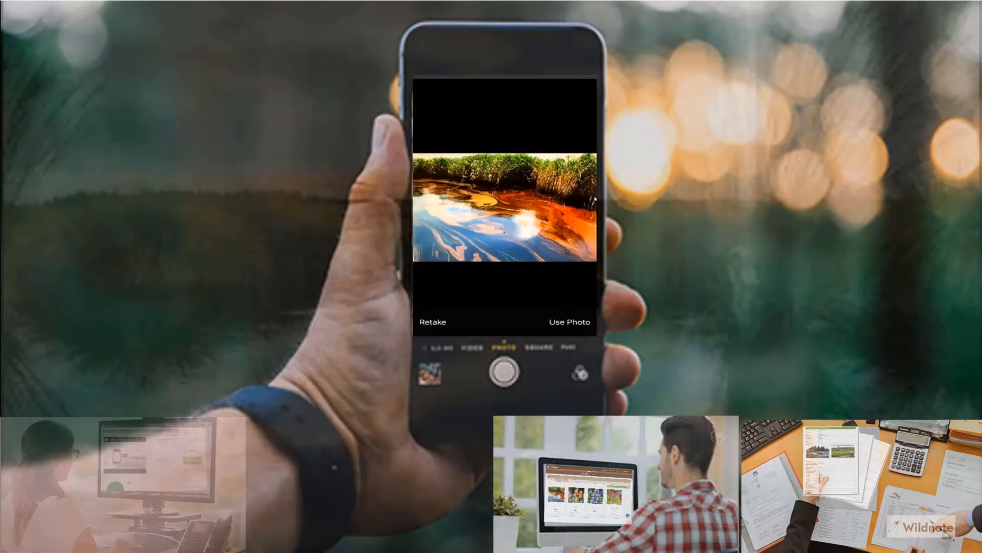
left_click(568, 321)
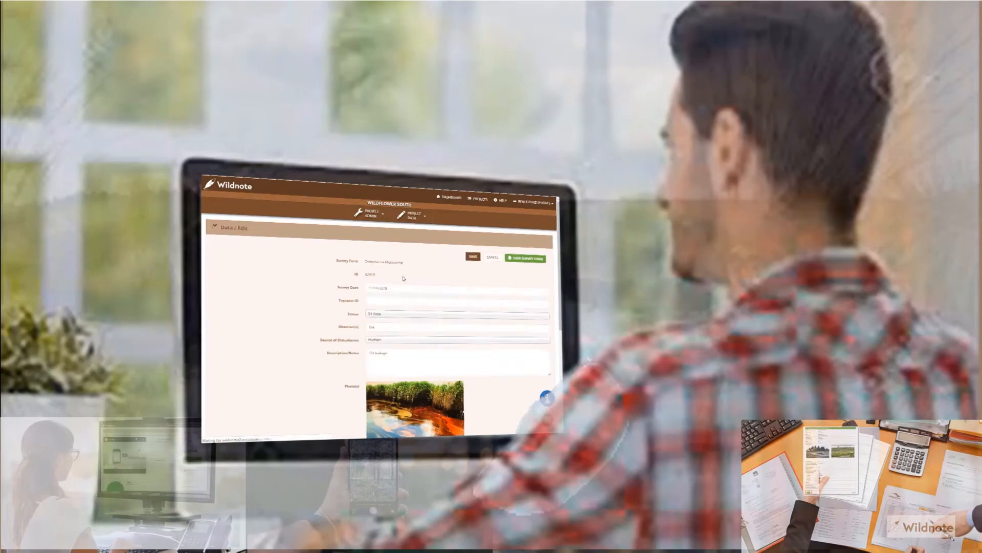
- Change the Disturbance Monitoring record's Status from New to another option
left_click(458, 313)
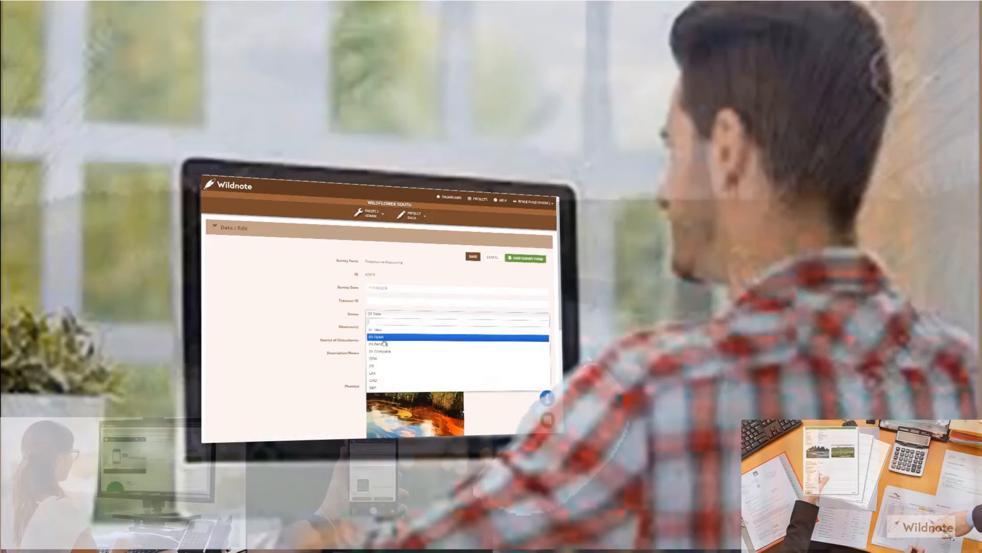
left_click(385, 343)
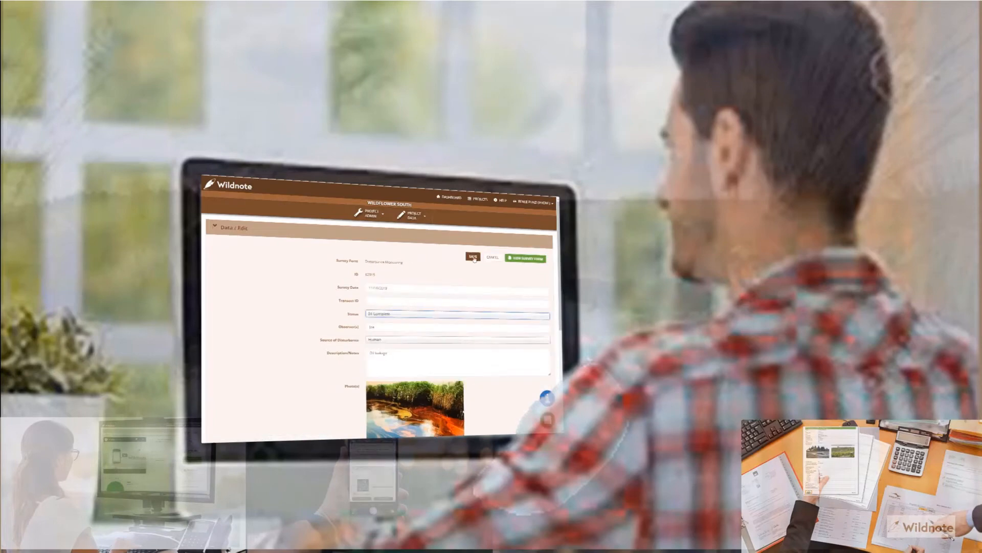